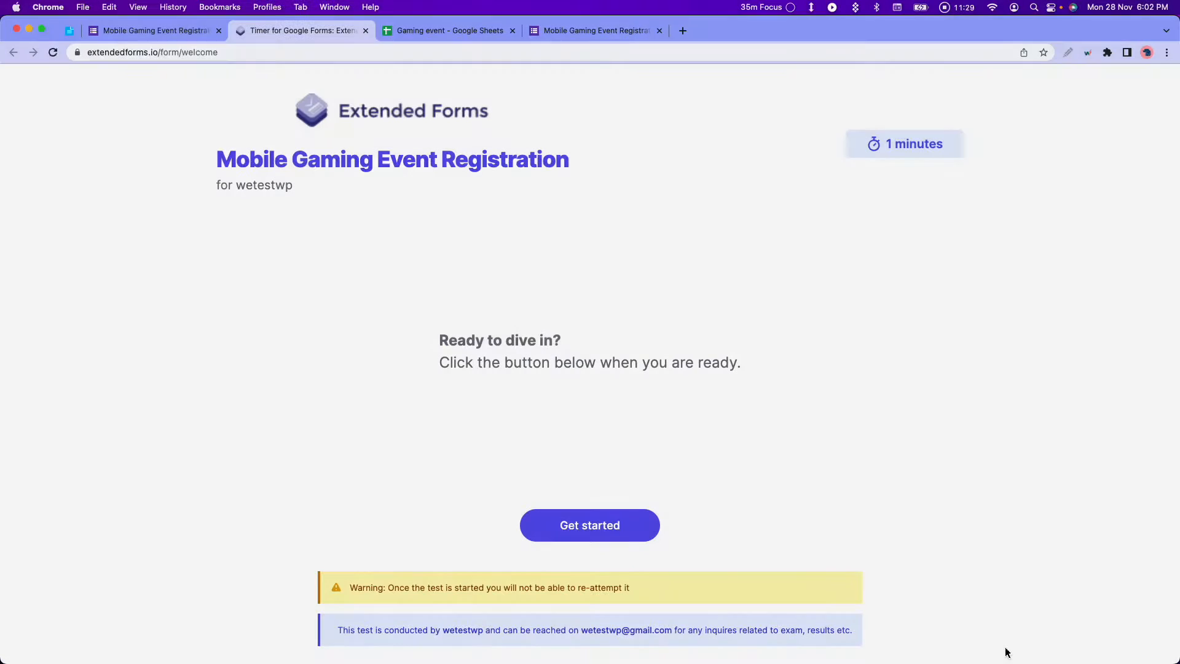
{"action": "mouse_move", "coordinate": [596, 453]}
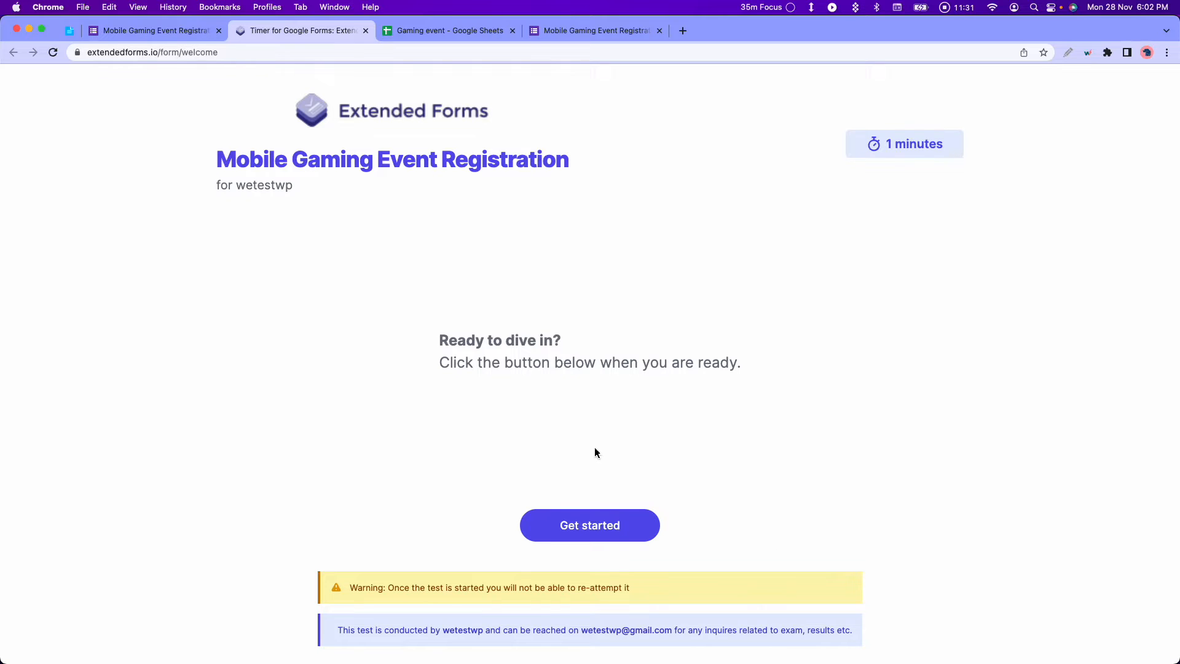
Start the timed Mobile Gaming Event Registration form with Get started.
{"action": "left_click", "coordinate": [590, 525]}
{"action": "type", "text": "@tester"}
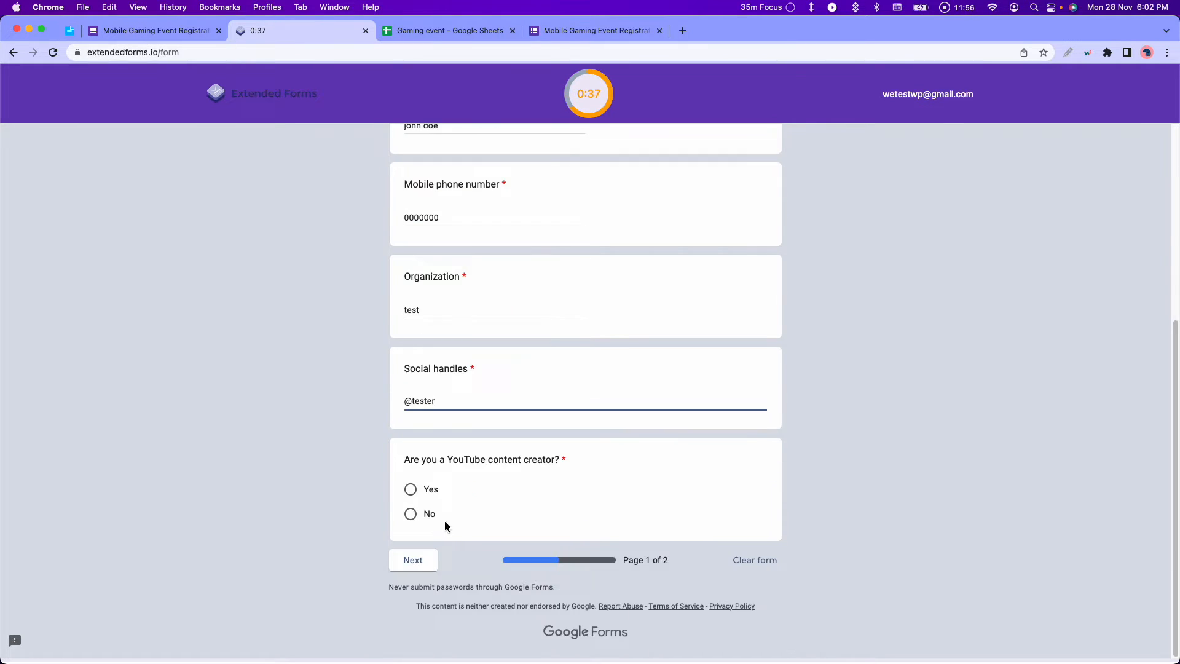
{"action": "left_click", "coordinate": [413, 560]}
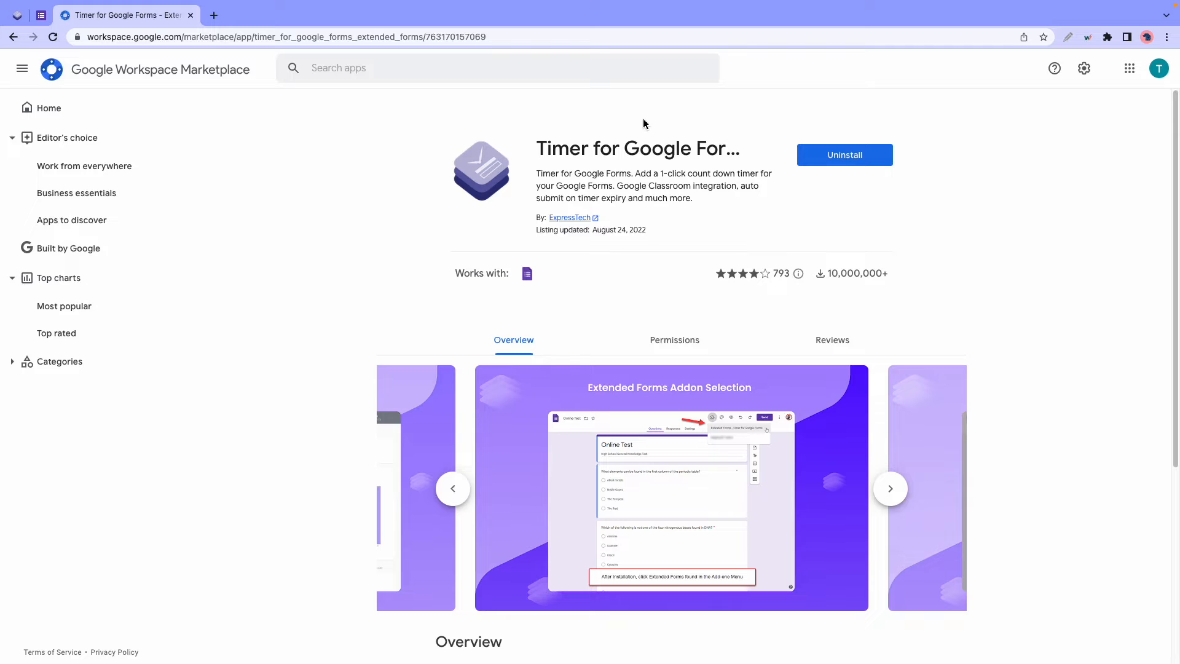
View the Extended Forms Settings and Dashboard screenshots, then scroll down the listing.
{"action": "left_click", "coordinate": [890, 488]}
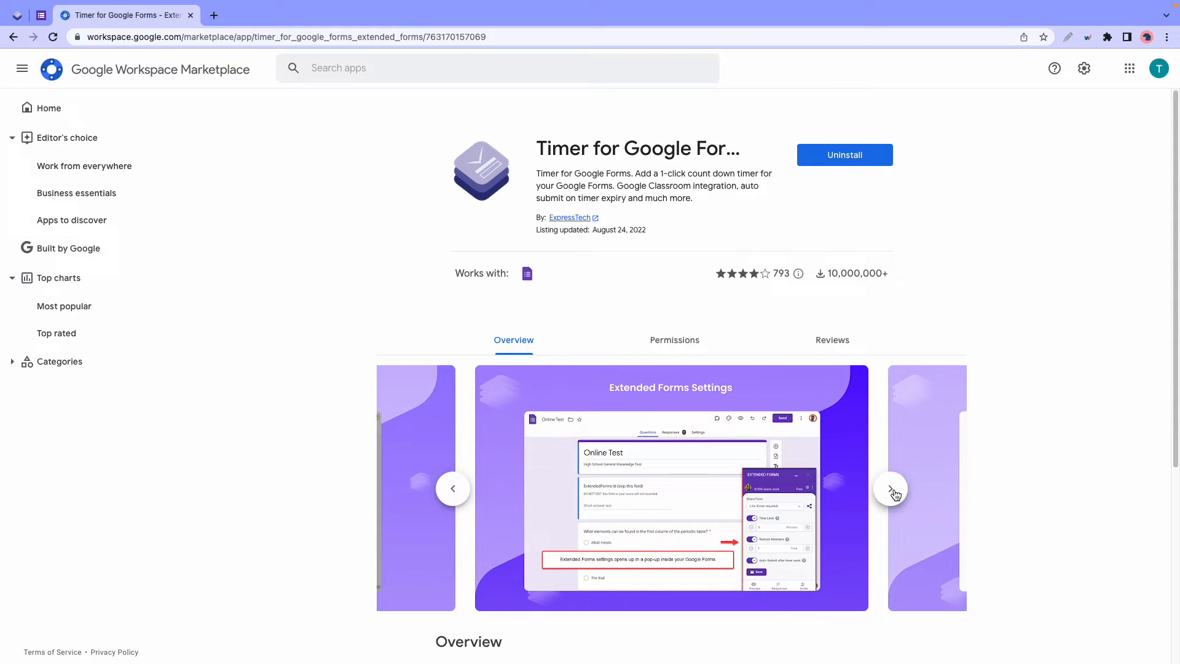
{"action": "left_click", "coordinate": [892, 488]}
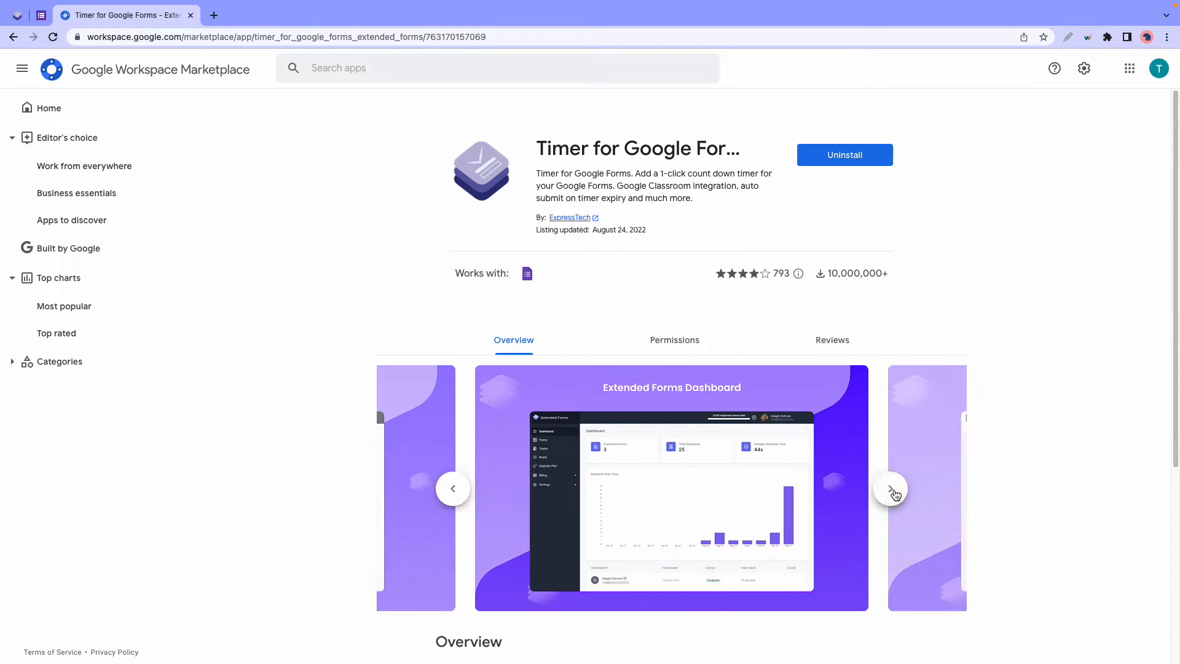
{"action": "scroll", "scroll_direction": "down", "scroll_amount": 3}
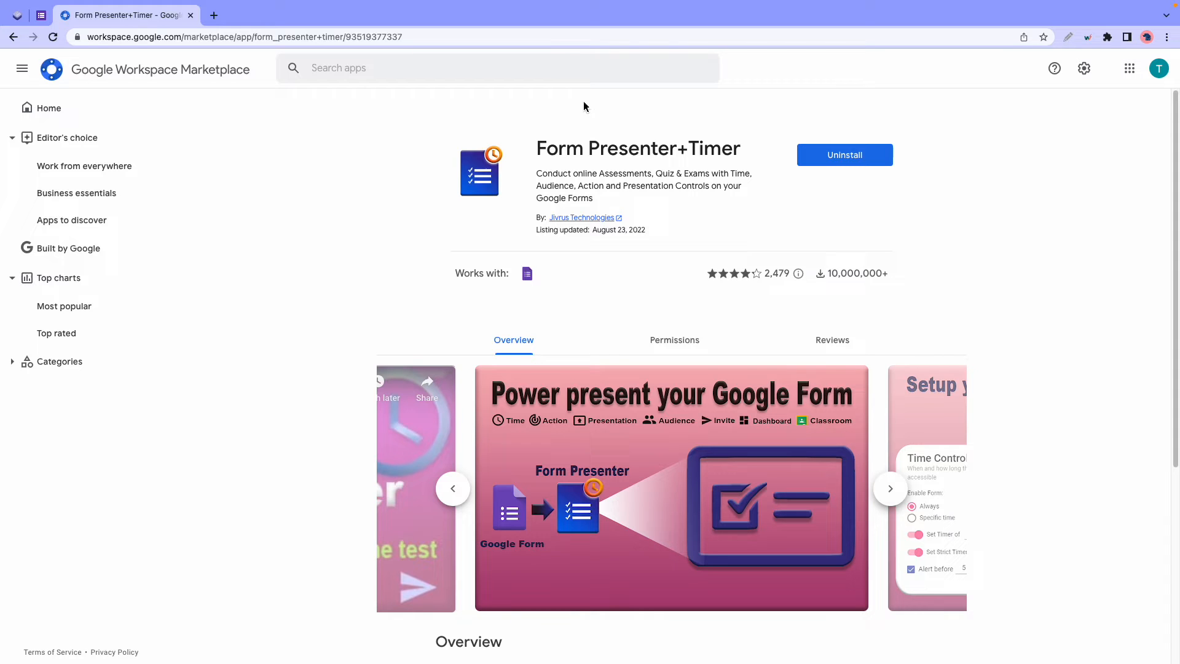
Page through Form Presenter+Timer's time control, branding and promo video slides, then scroll down.
{"action": "left_click", "coordinate": [891, 488]}
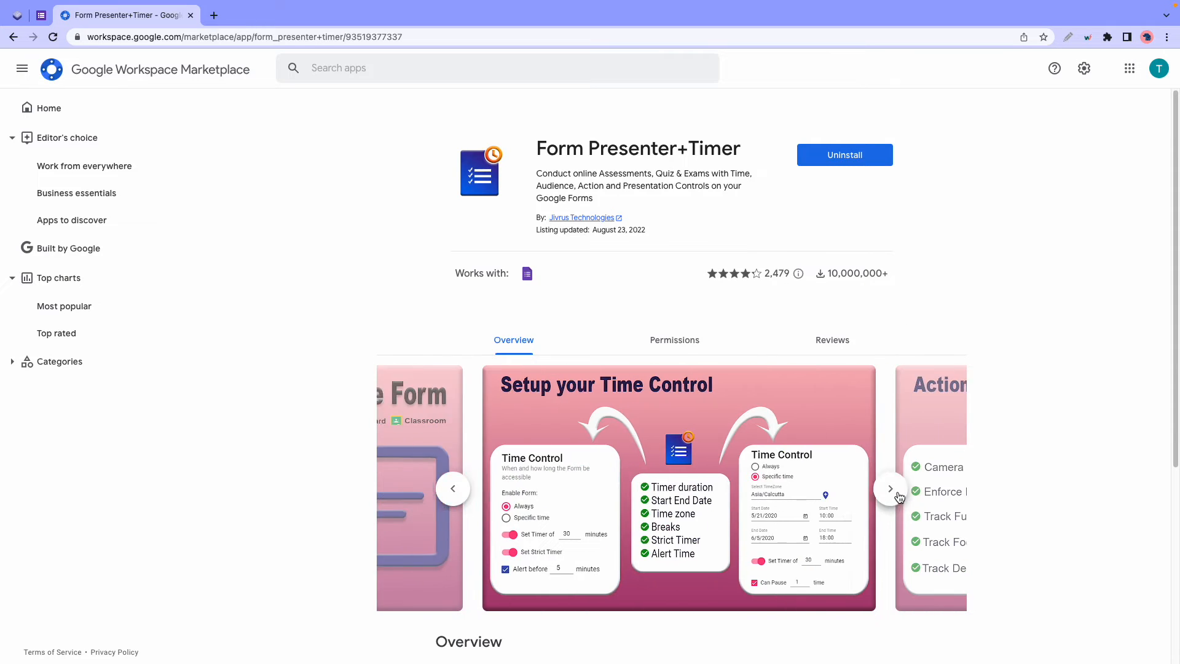
{"action": "left_click", "coordinate": [891, 489]}
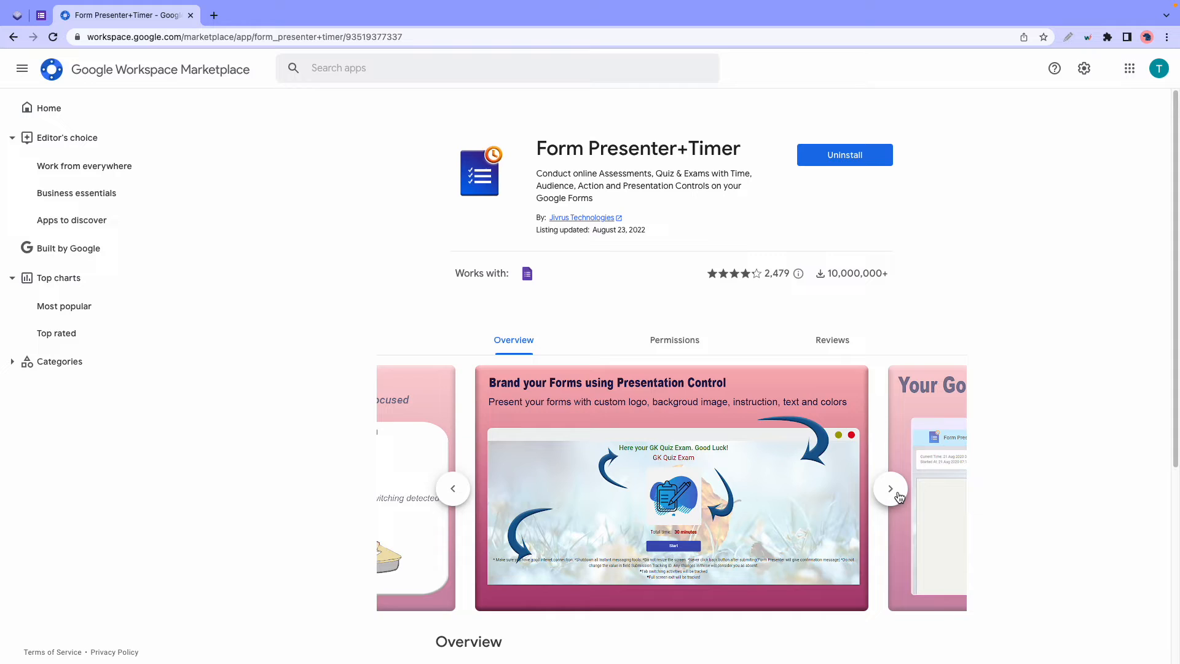
{"action": "left_click", "coordinate": [891, 488]}
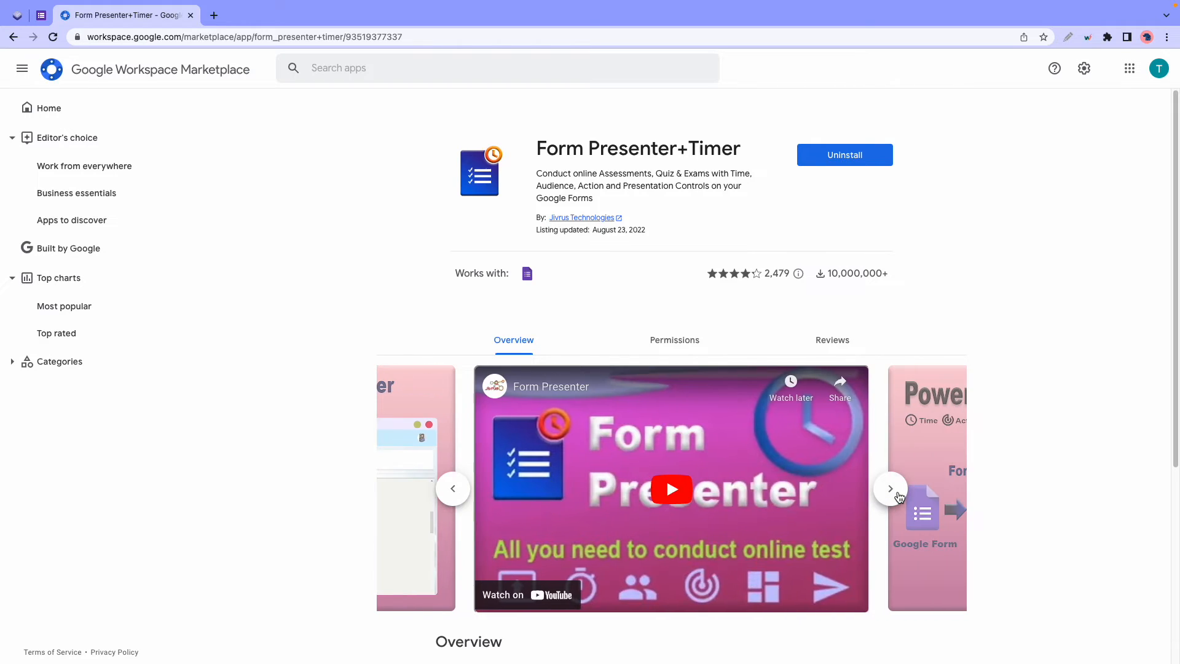
{"action": "left_click", "coordinate": [890, 488]}
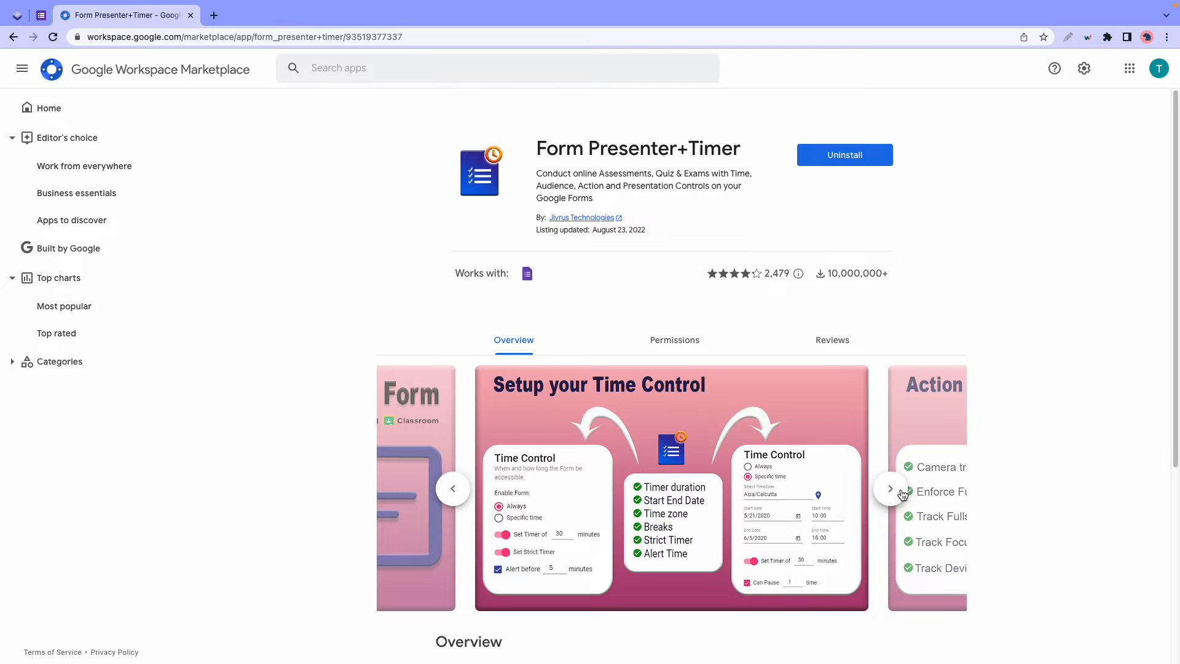
{"action": "scroll", "scroll_direction": "down", "scroll_amount": 3}
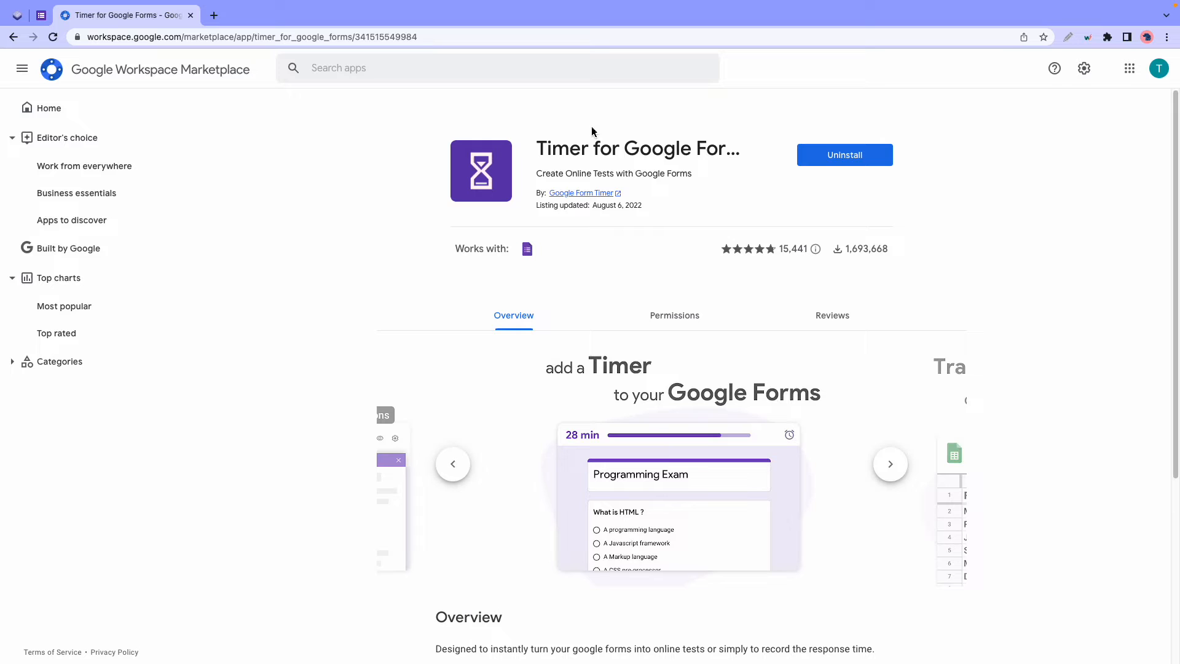
View the hourglass timer's configuration and start/end date screenshots, then scroll down.
{"action": "left_click", "coordinate": [890, 463]}
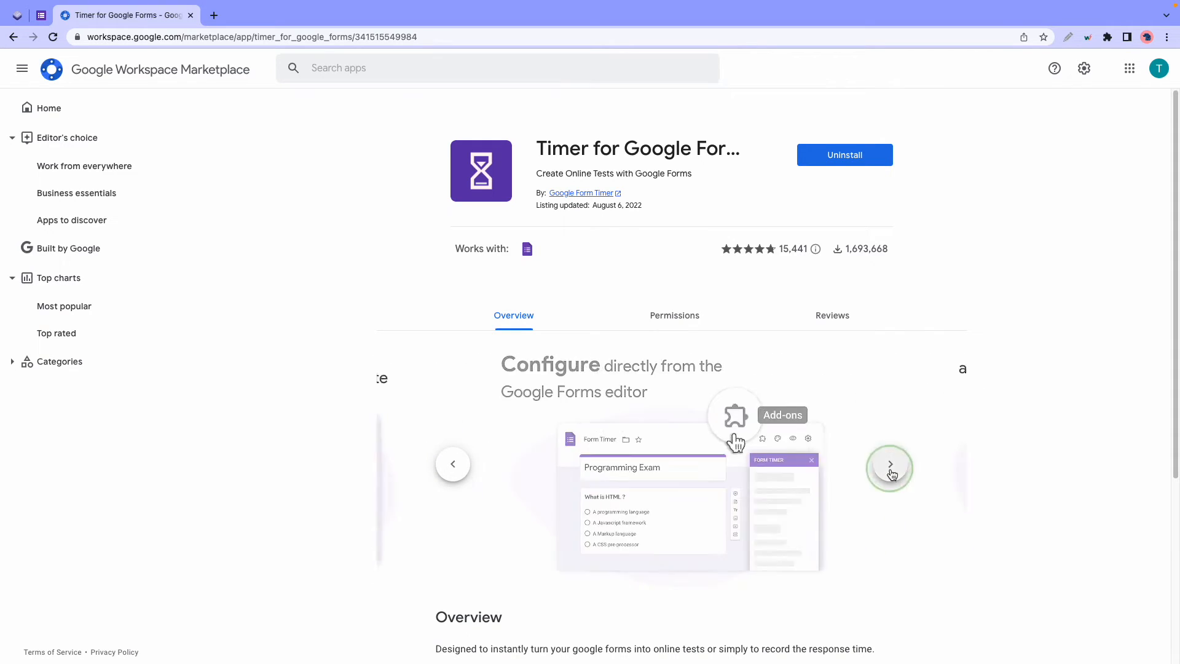
{"action": "left_click", "coordinate": [891, 465]}
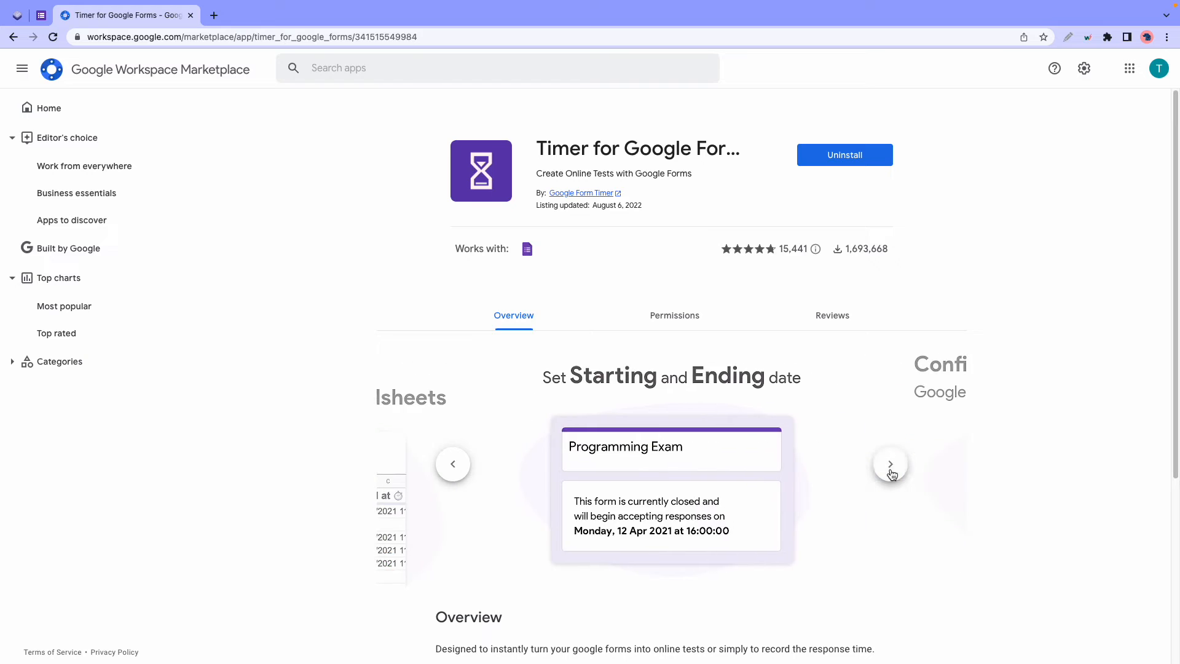
{"action": "scroll", "scroll_direction": "down", "scroll_amount": 3}
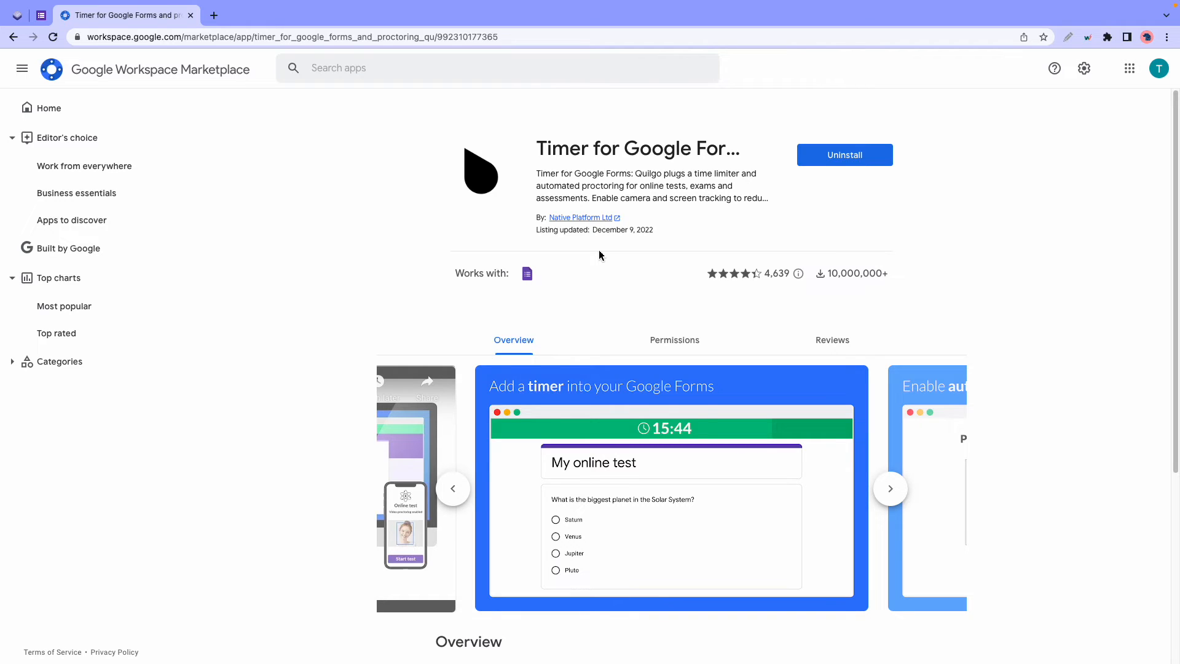
{"action": "mouse_move", "coordinate": [608, 253]}
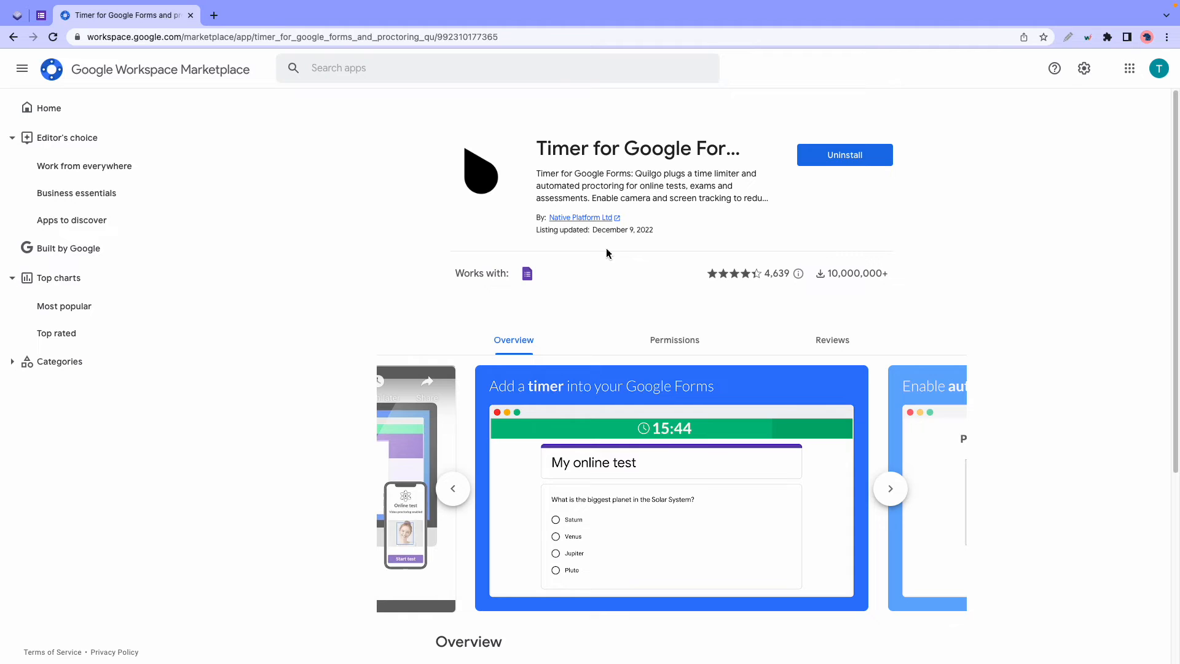
Browse Quilgo's automated proctoring and secure-and-trusted screenshots and the next slide.
{"action": "left_click", "coordinate": [890, 488]}
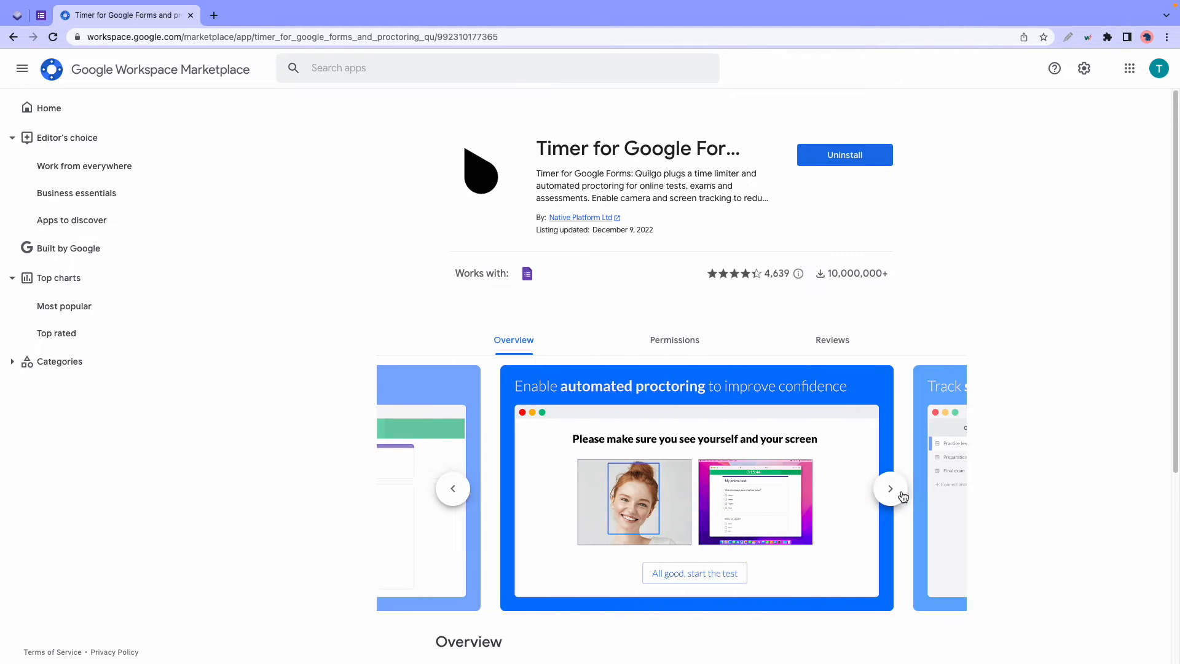
{"action": "left_click", "coordinate": [890, 488]}
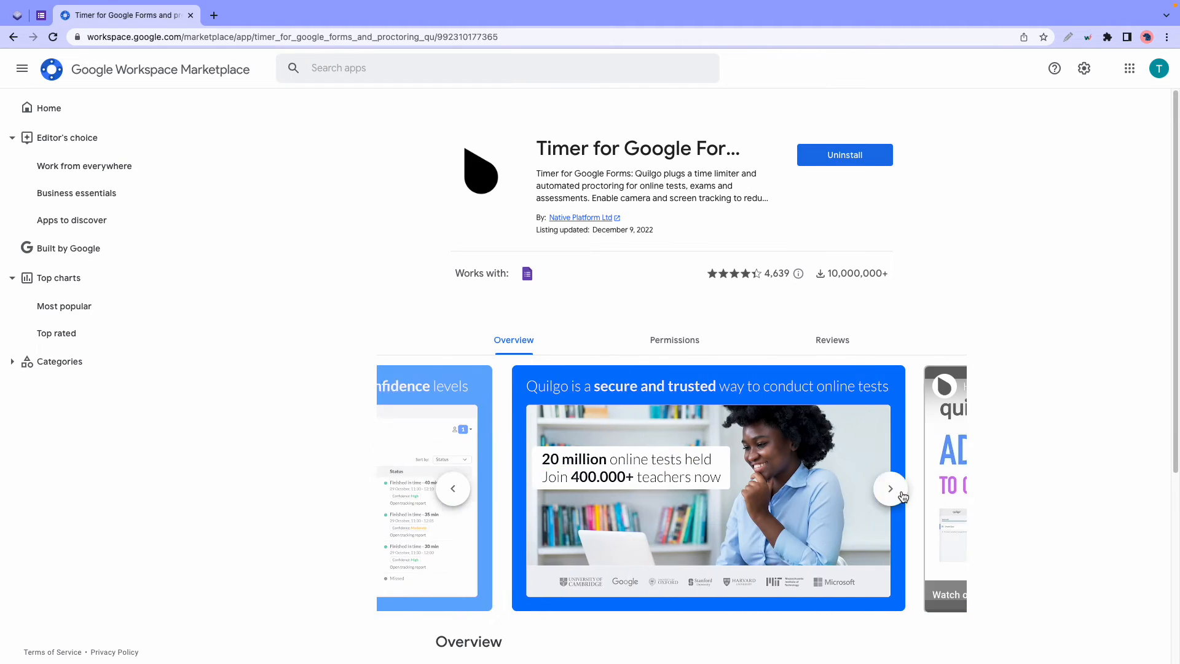
{"action": "left_click", "coordinate": [890, 488]}
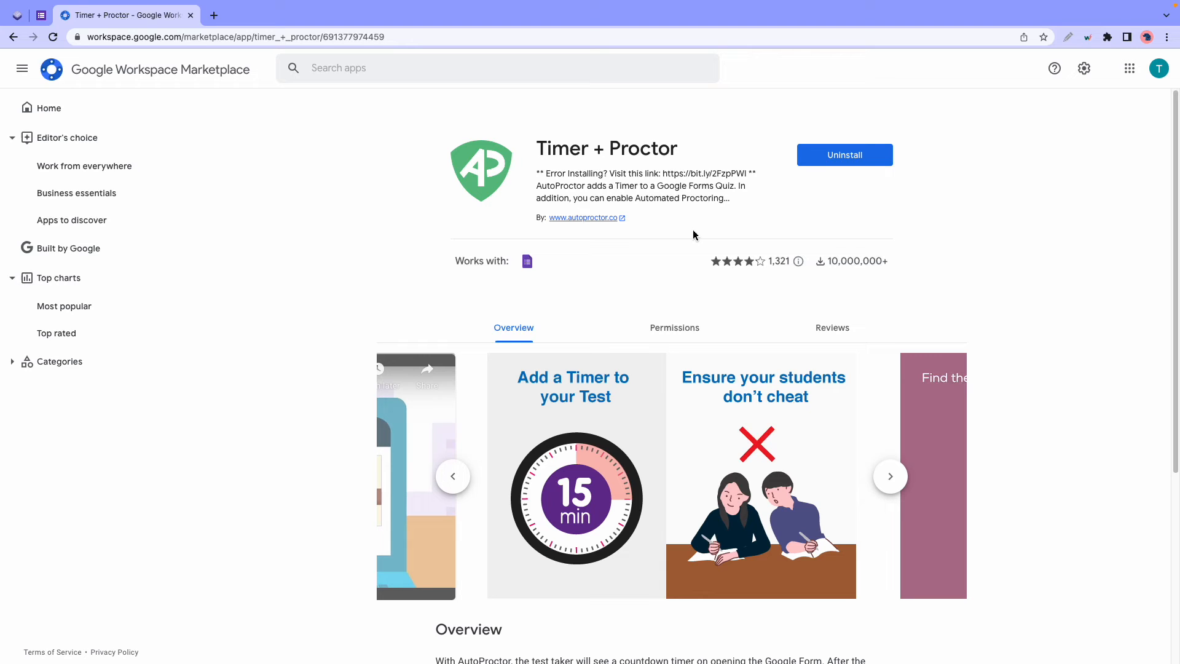
{"action": "mouse_move", "coordinate": [890, 476]}
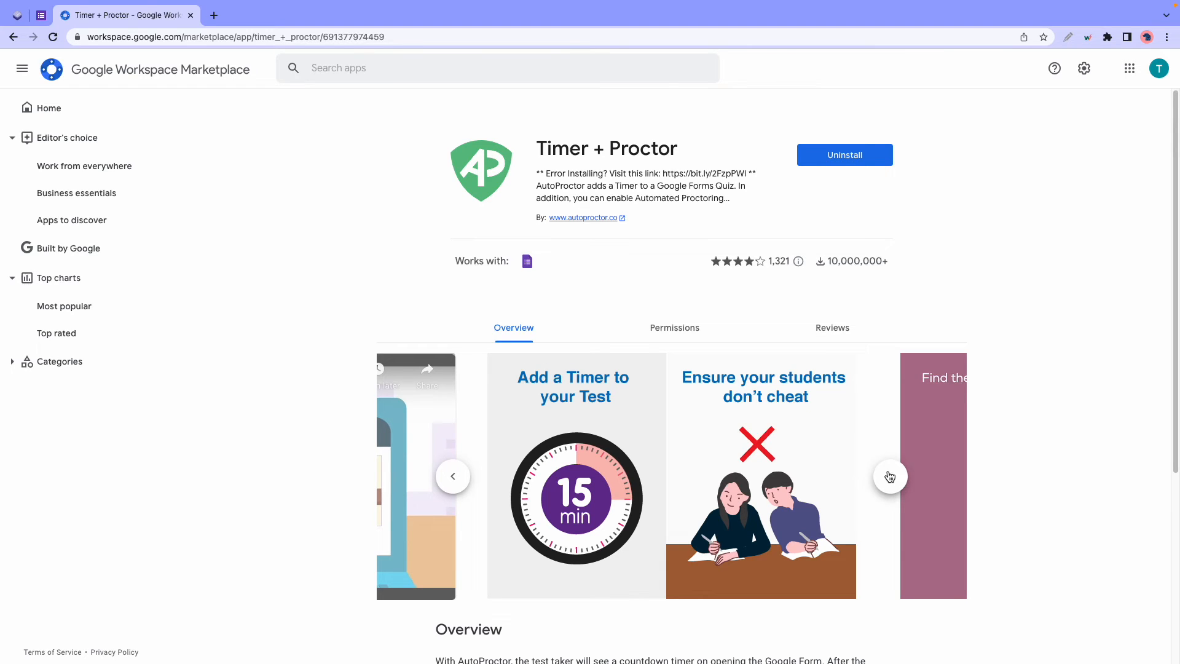
View Timer + Proctor's settings screenshots, then scroll down to the Overview text.
{"action": "left_click", "coordinate": [890, 476]}
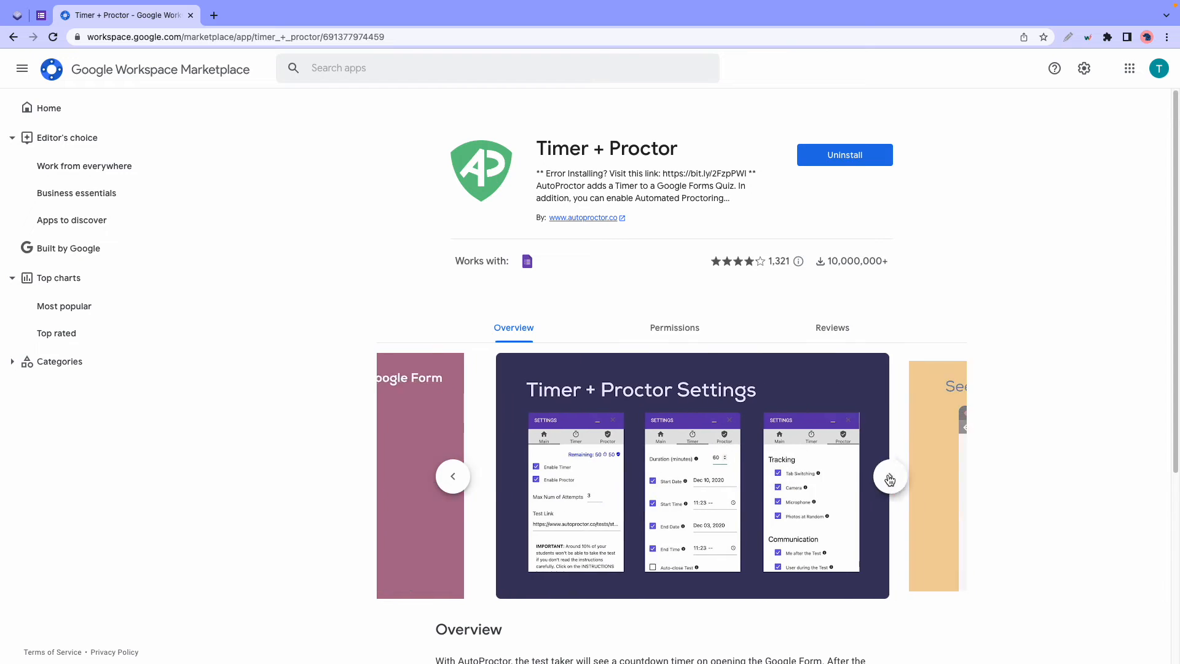
{"action": "left_click", "coordinate": [889, 478]}
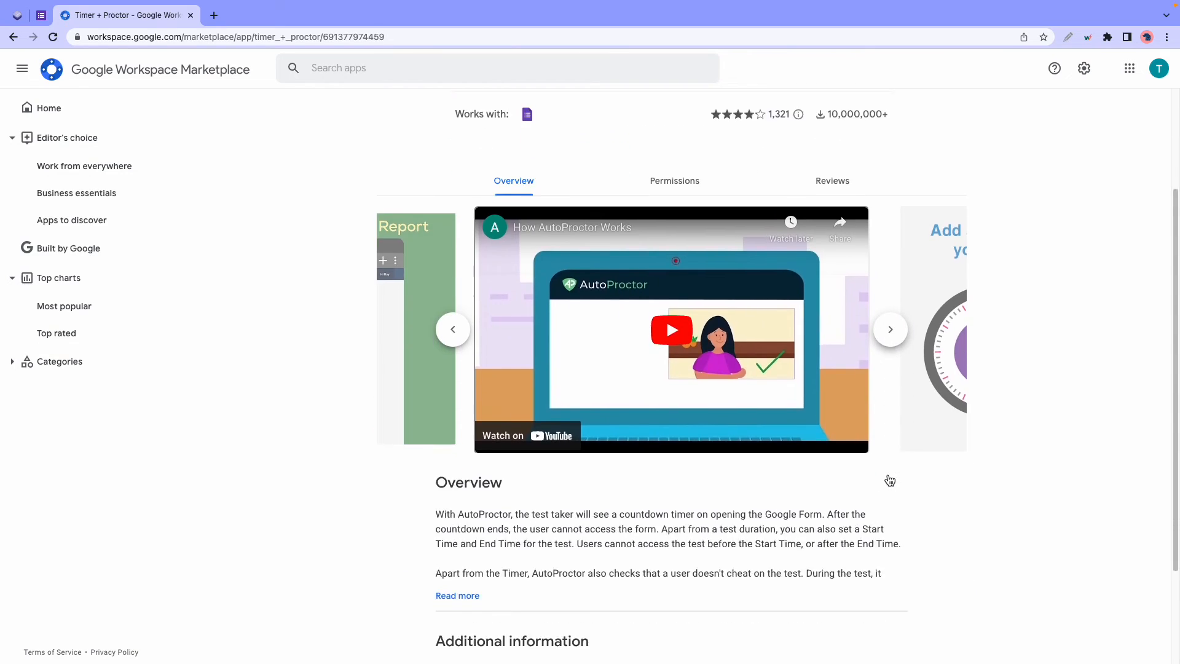
{"action": "scroll", "scroll_direction": "down", "scroll_amount": 3}
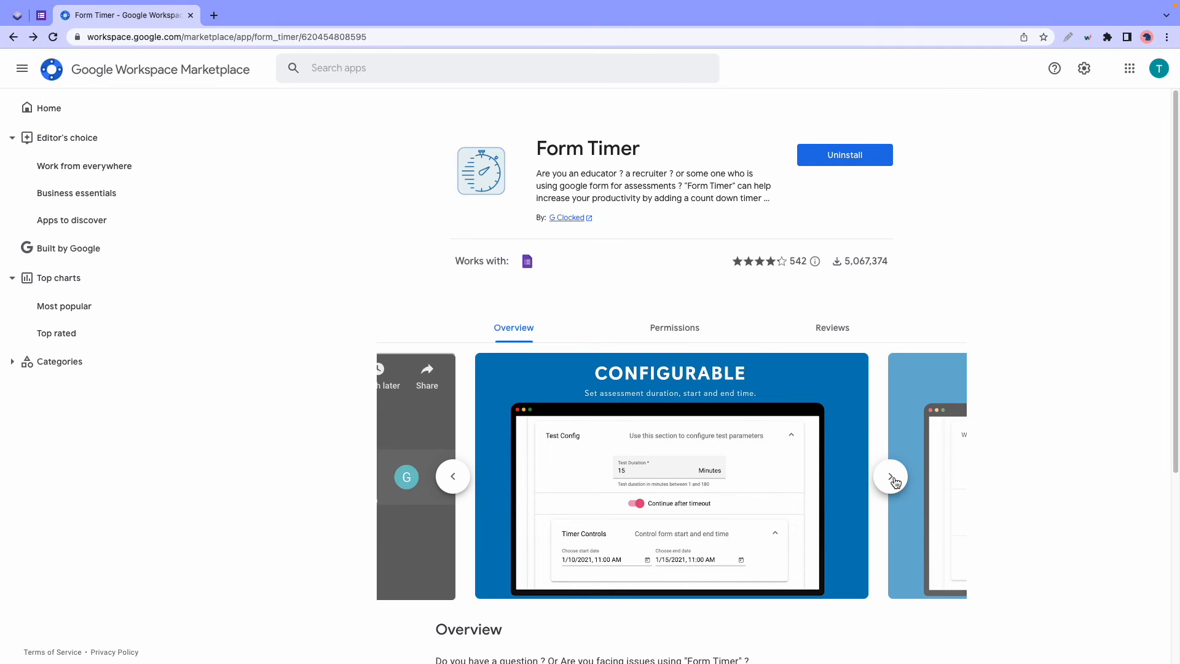
Advance Form Timer's carousel to the For Education and Distraction Free slides.
{"action": "left_click", "coordinate": [892, 476]}
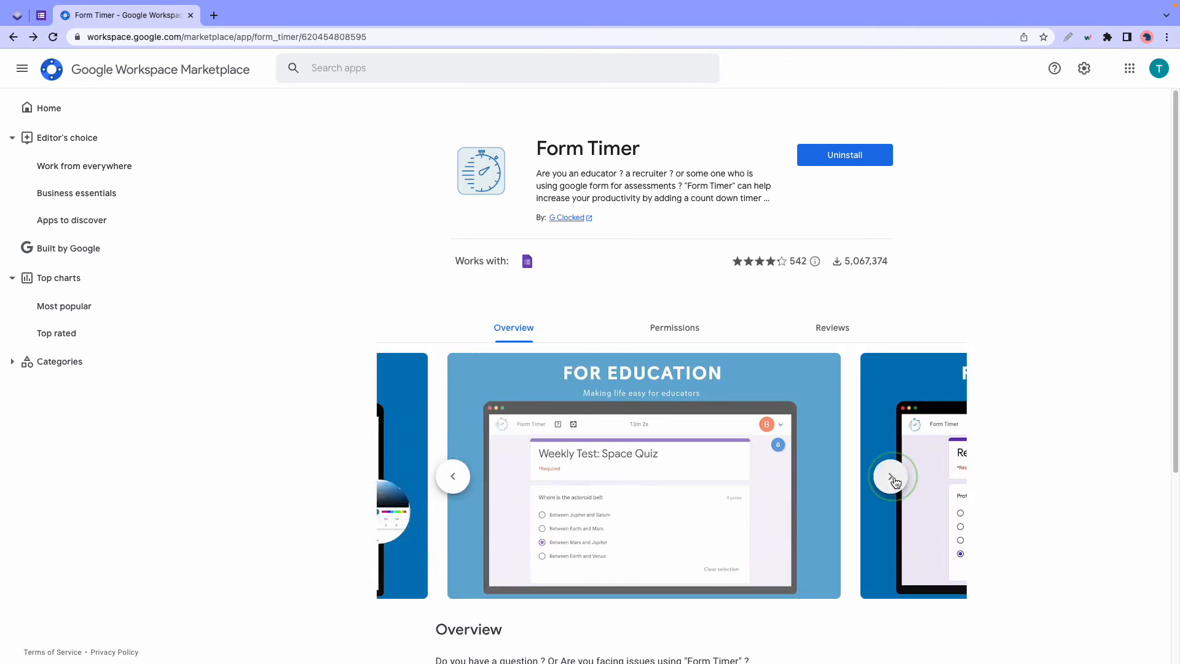
{"action": "left_click", "coordinate": [893, 476]}
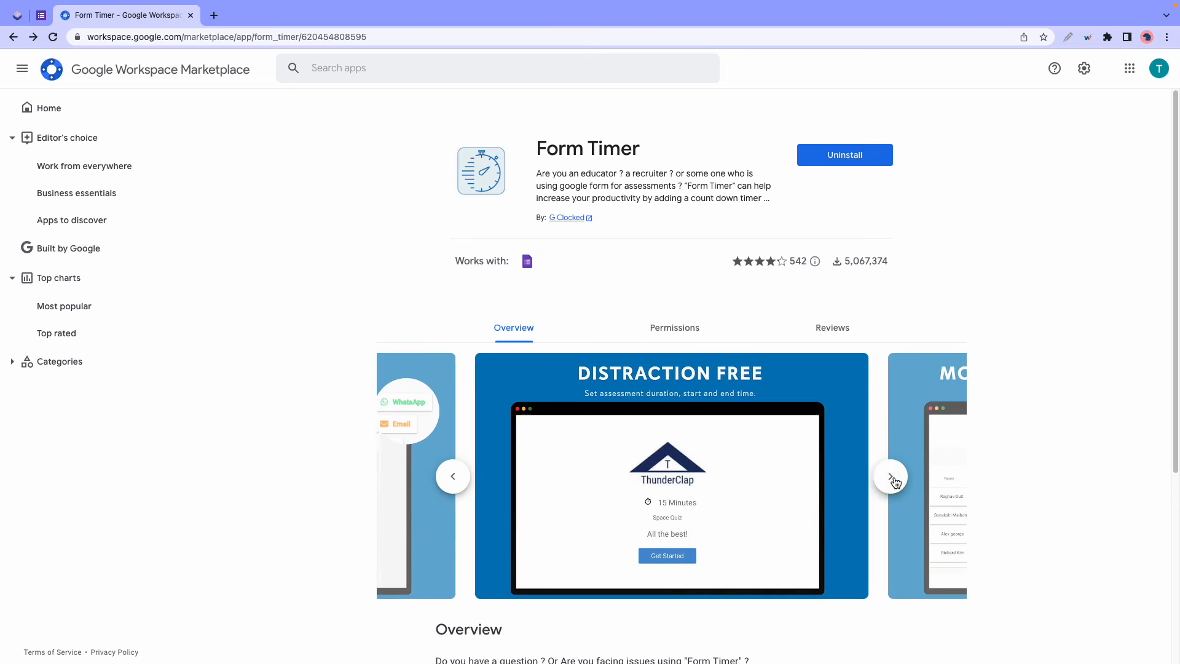